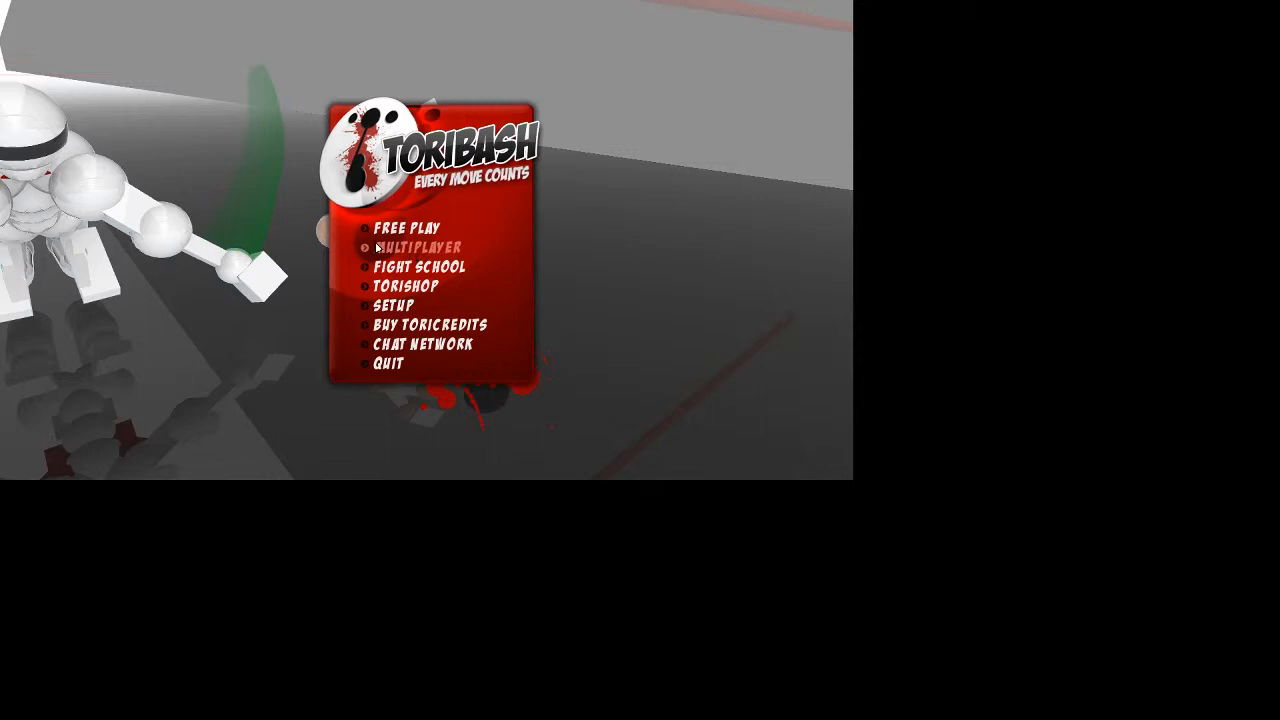
Step: Post a long drawn-out exclamation from Masterkaal into the match chat
click(416, 248)
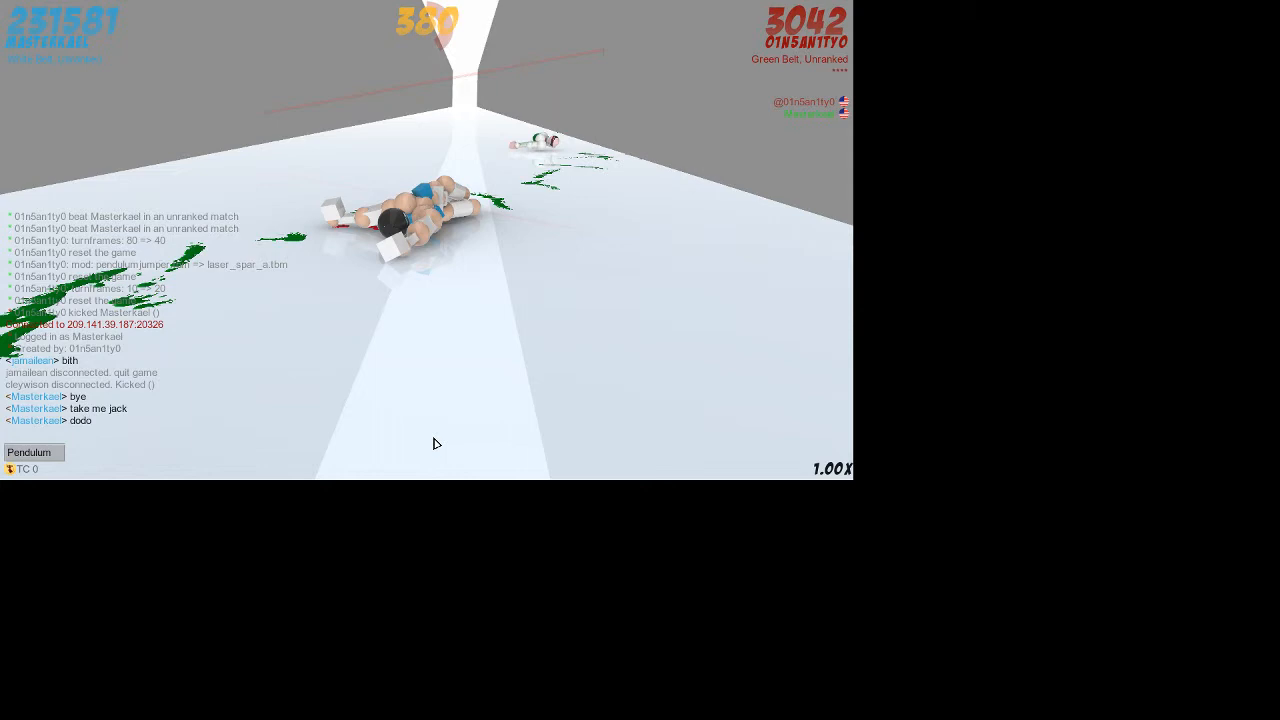
text(a)
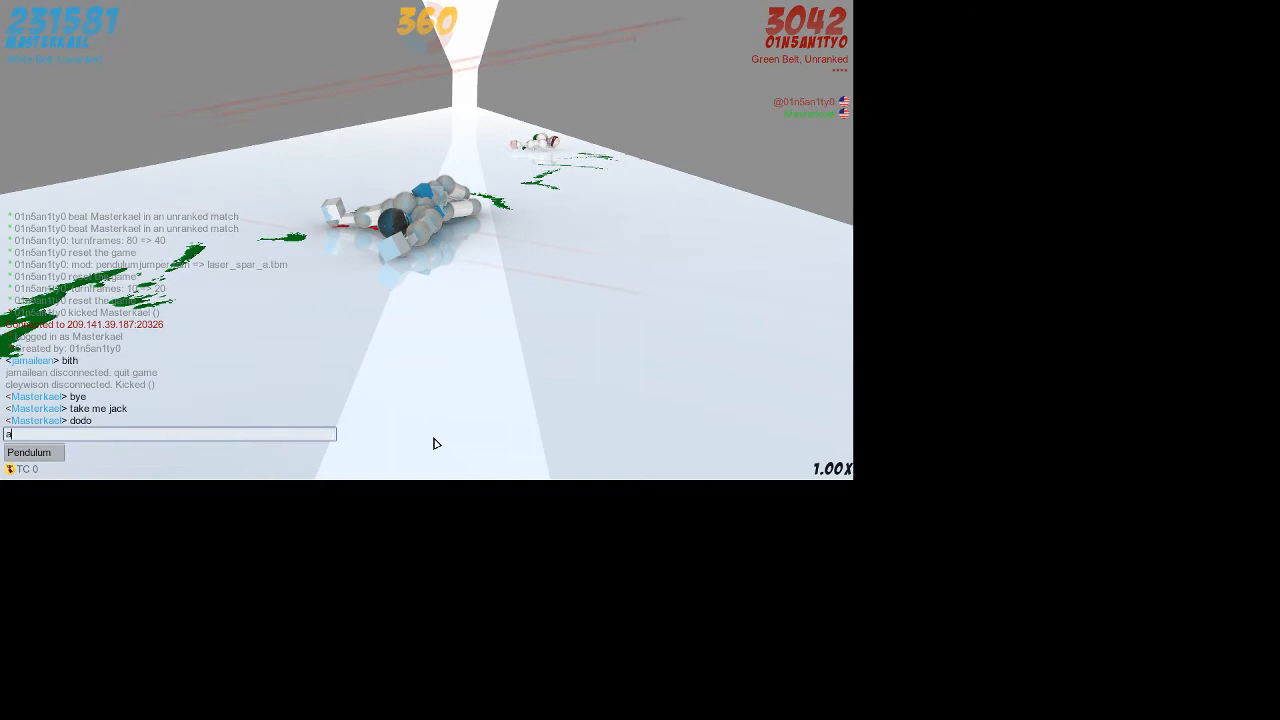
key(enter)
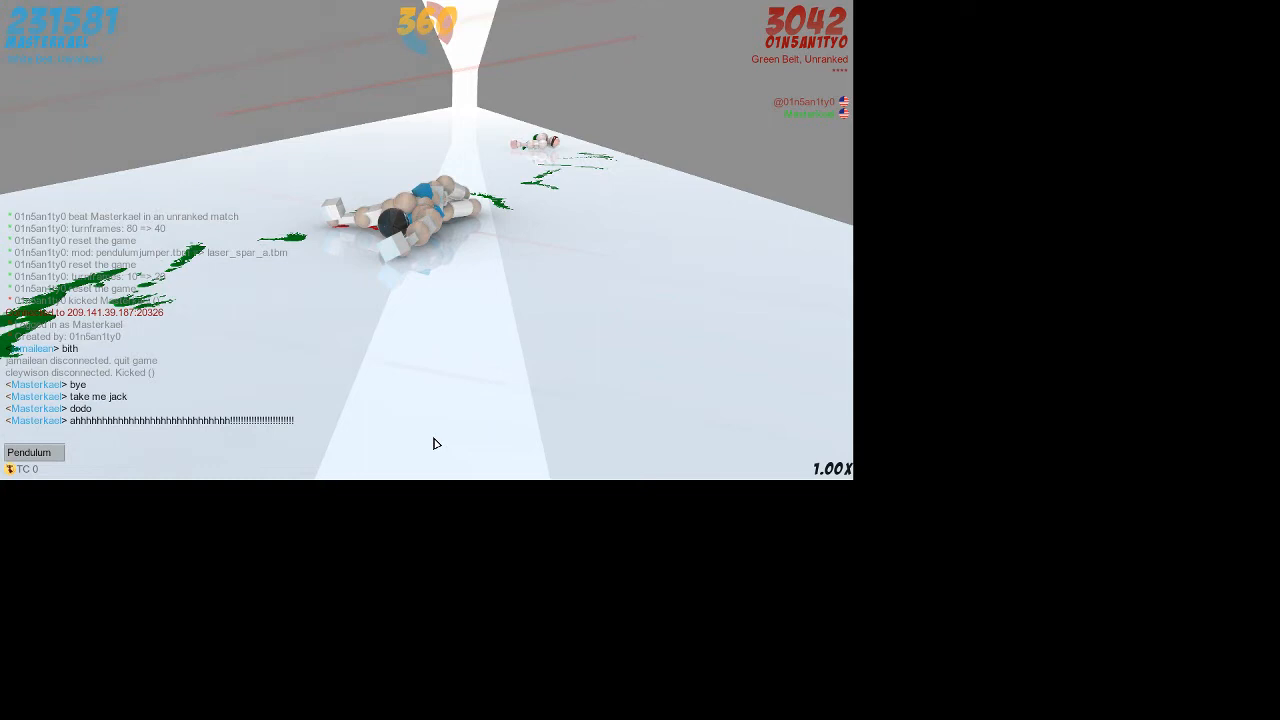